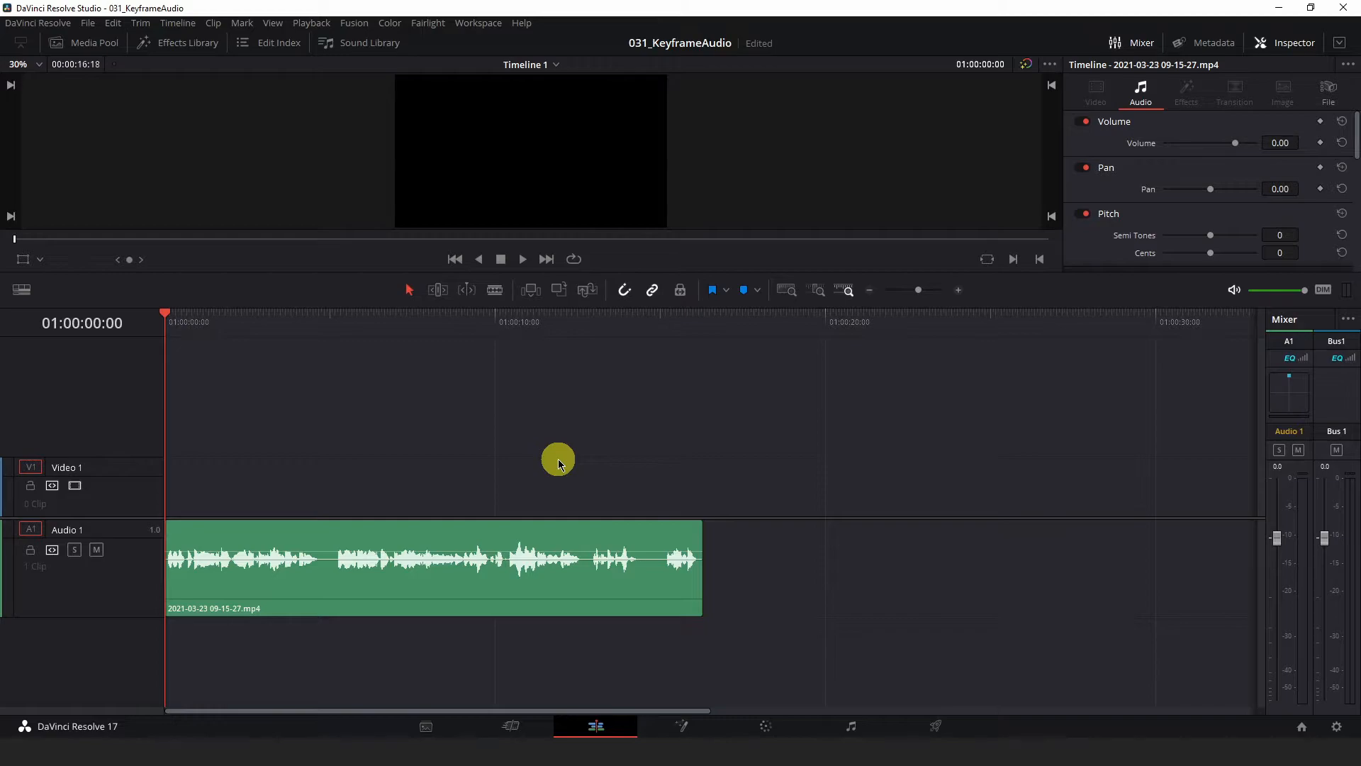
# Step: Play the clip, stop just before the loud peak, and add a volume keyframe at 01:00:10:26
pyautogui.click(521, 258)
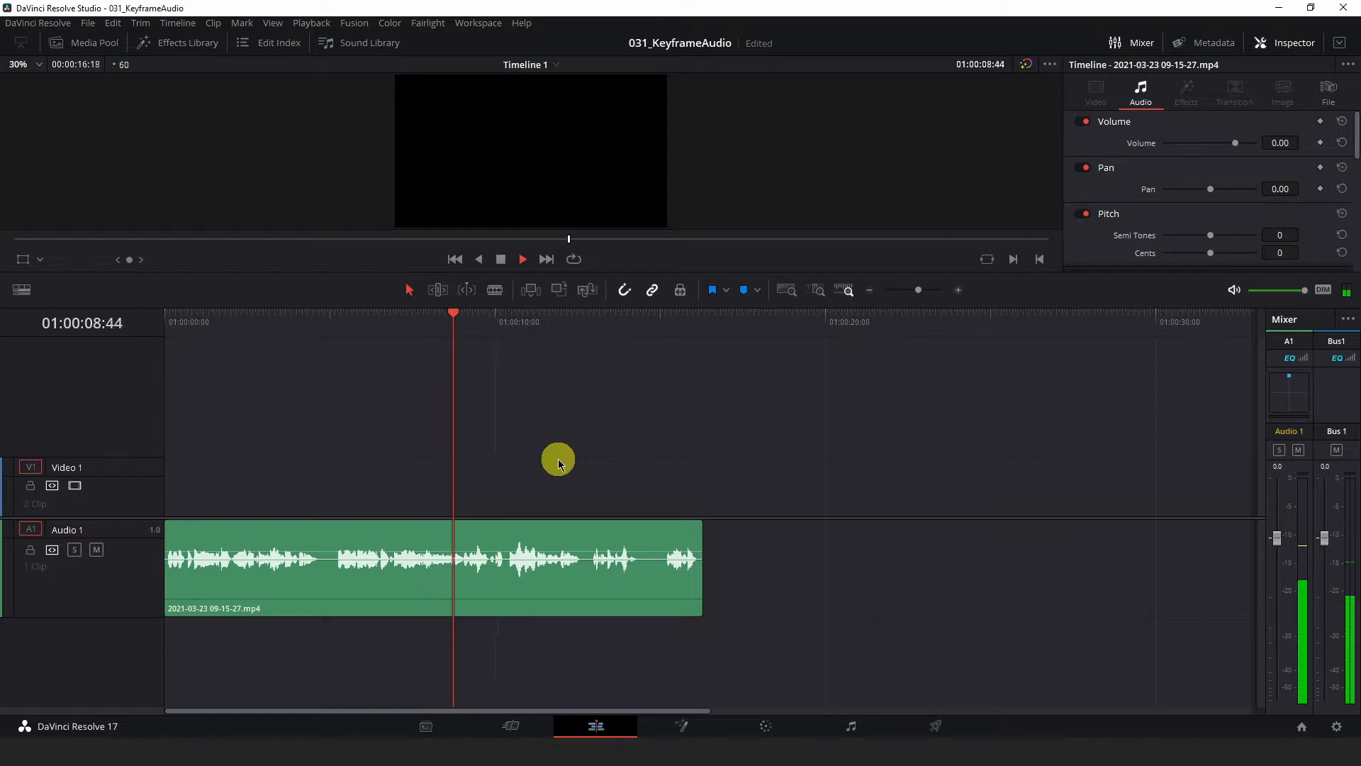
pyautogui.click(522, 258)
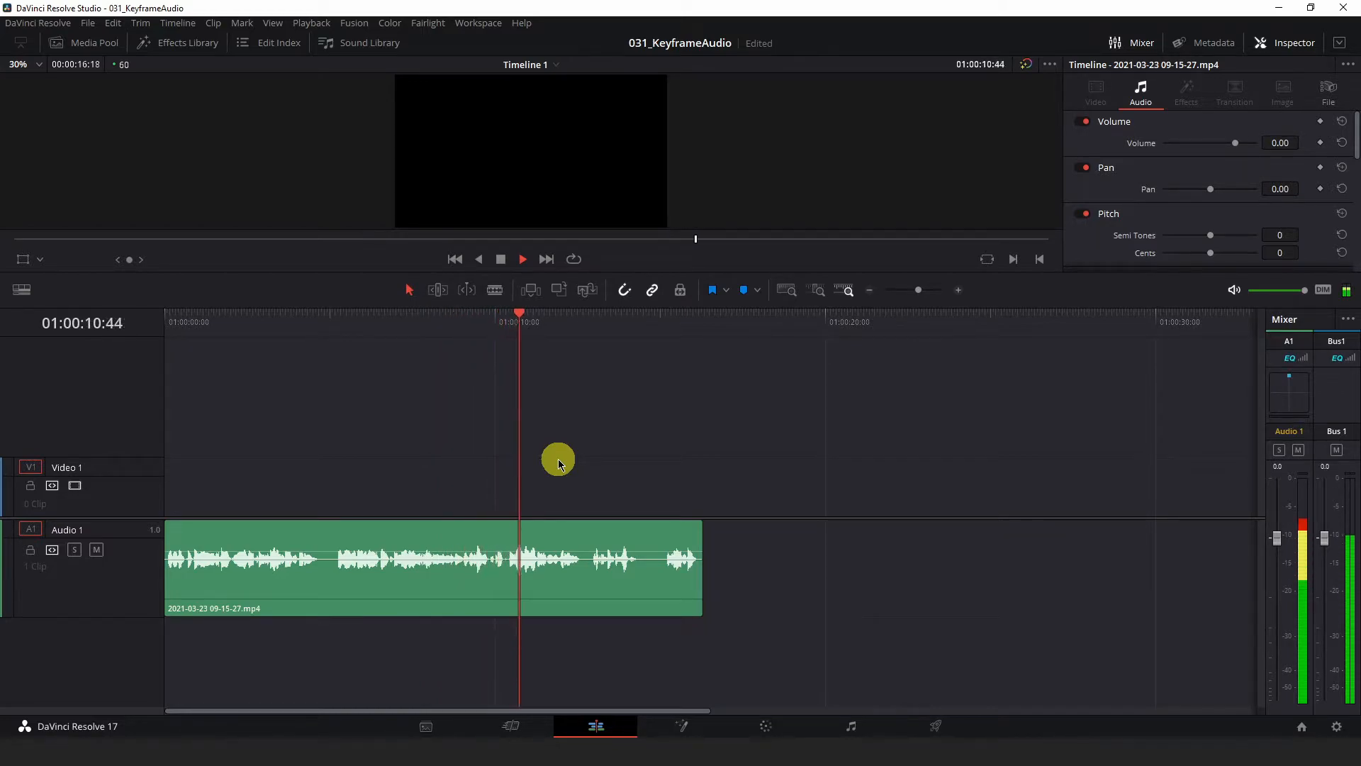
pyautogui.click(521, 258)
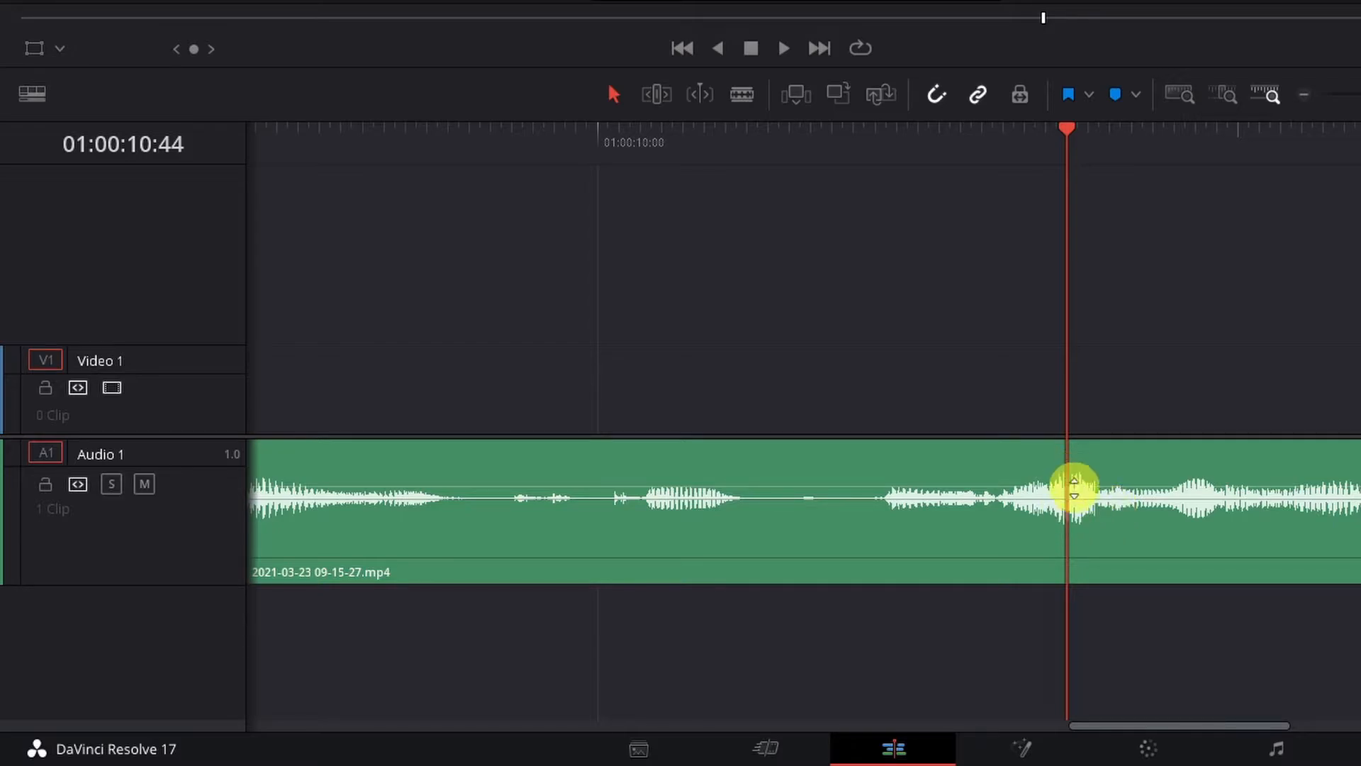
pyautogui.moveTo(1077, 499)
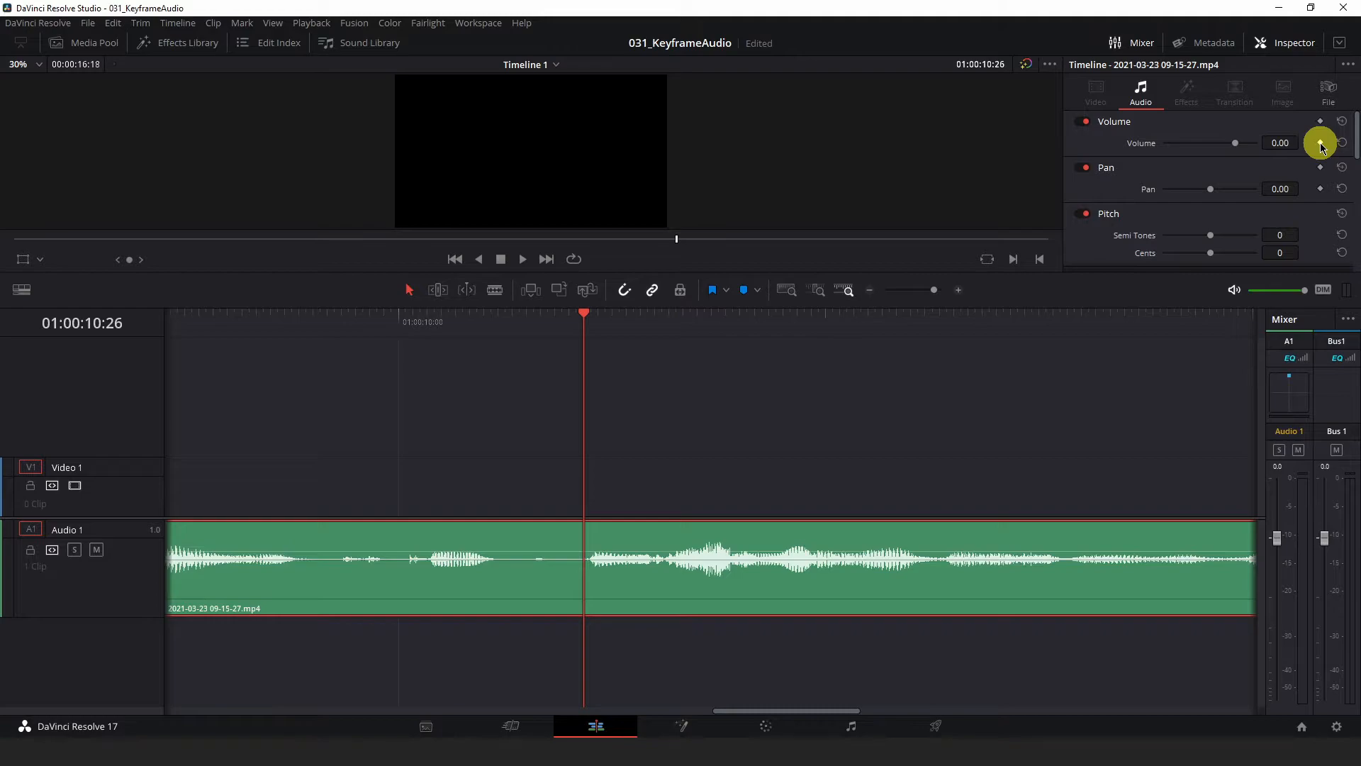
pyautogui.click(1320, 142)
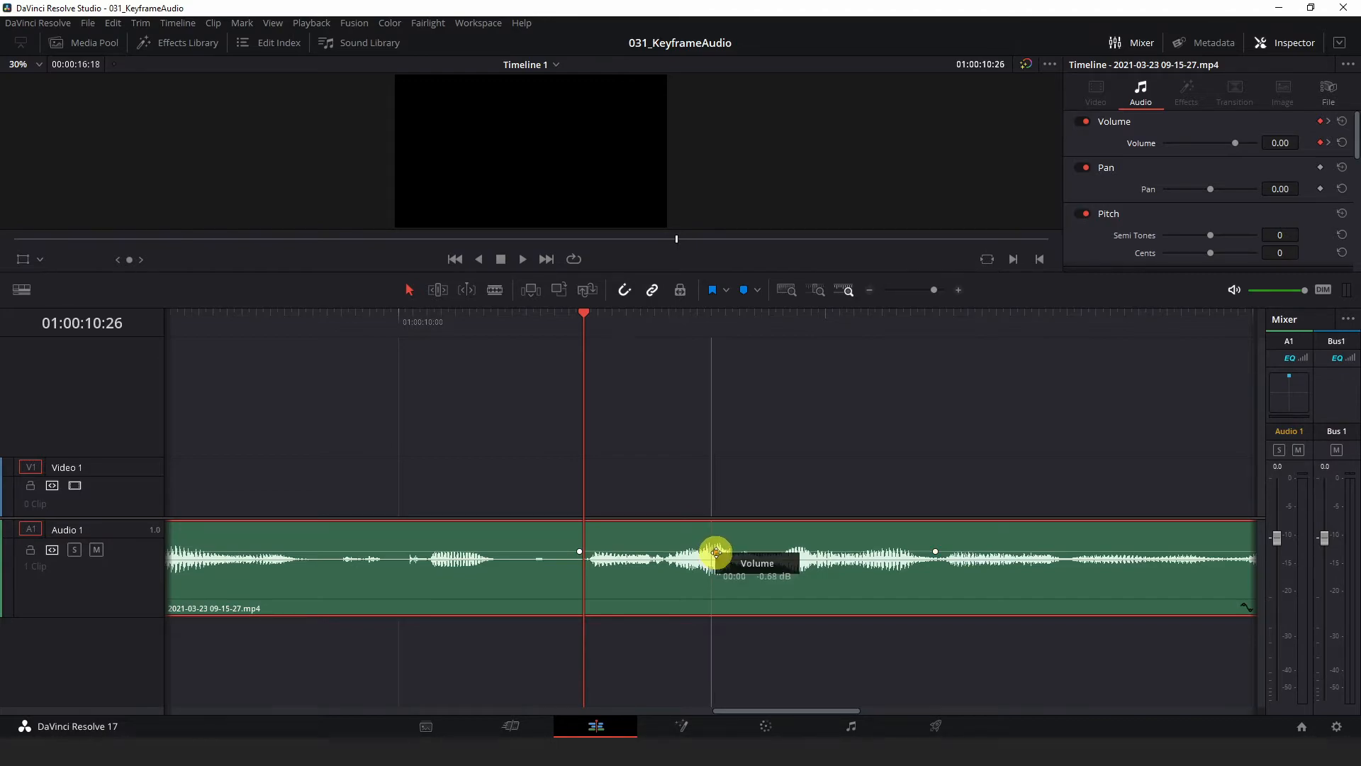
# Step: Drag the peak volume keyframe on the clip down to about -2.03 dB
pyautogui.moveTo(716, 550); pyautogui.dragTo(716, 556)
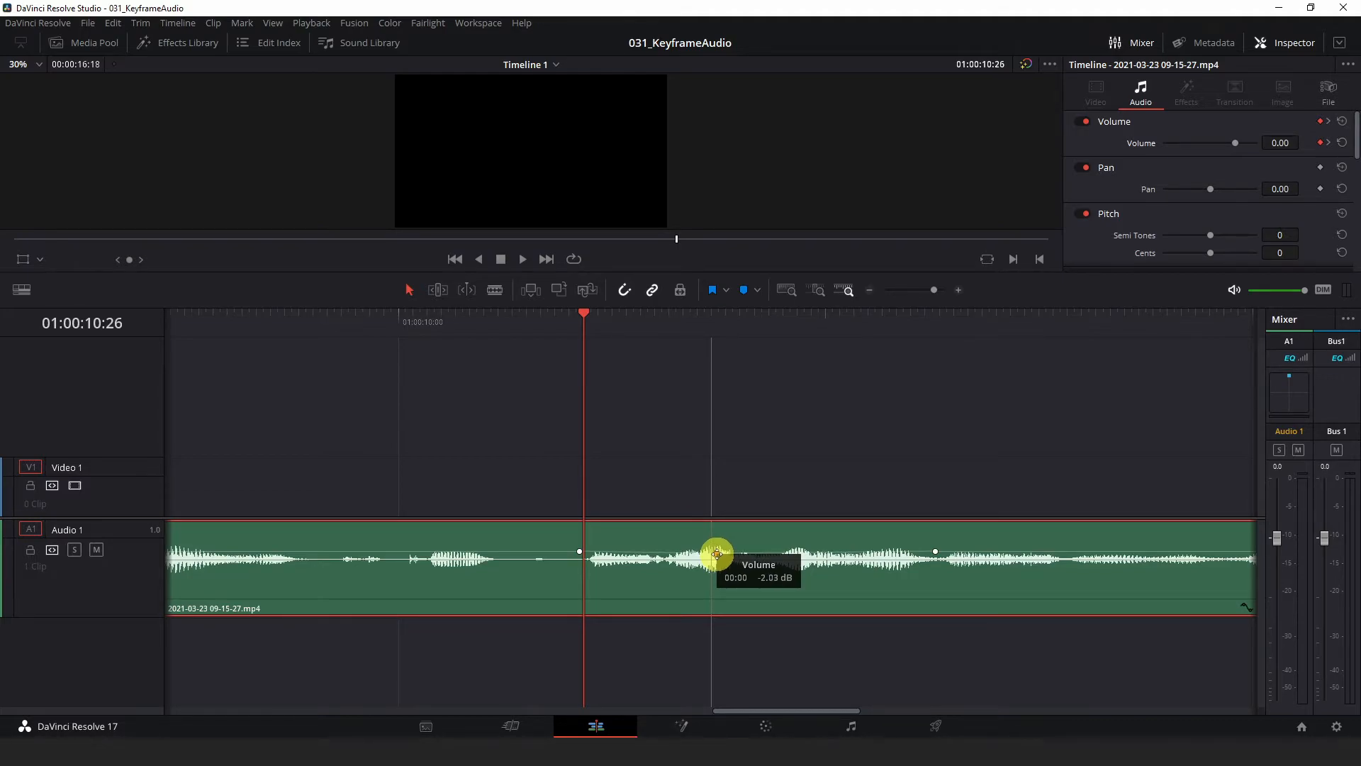
pyautogui.moveTo(719, 553); pyautogui.dragTo(719, 557)
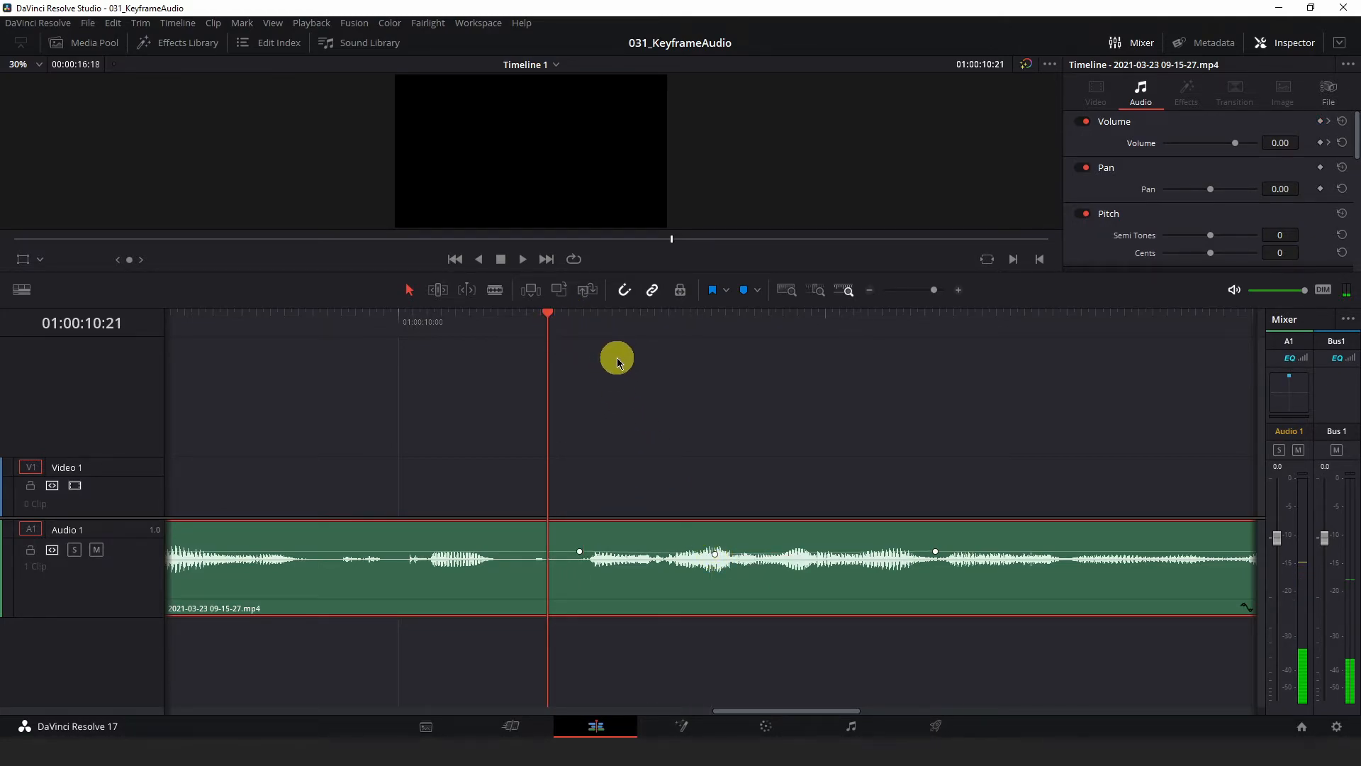
pyautogui.click(521, 258)
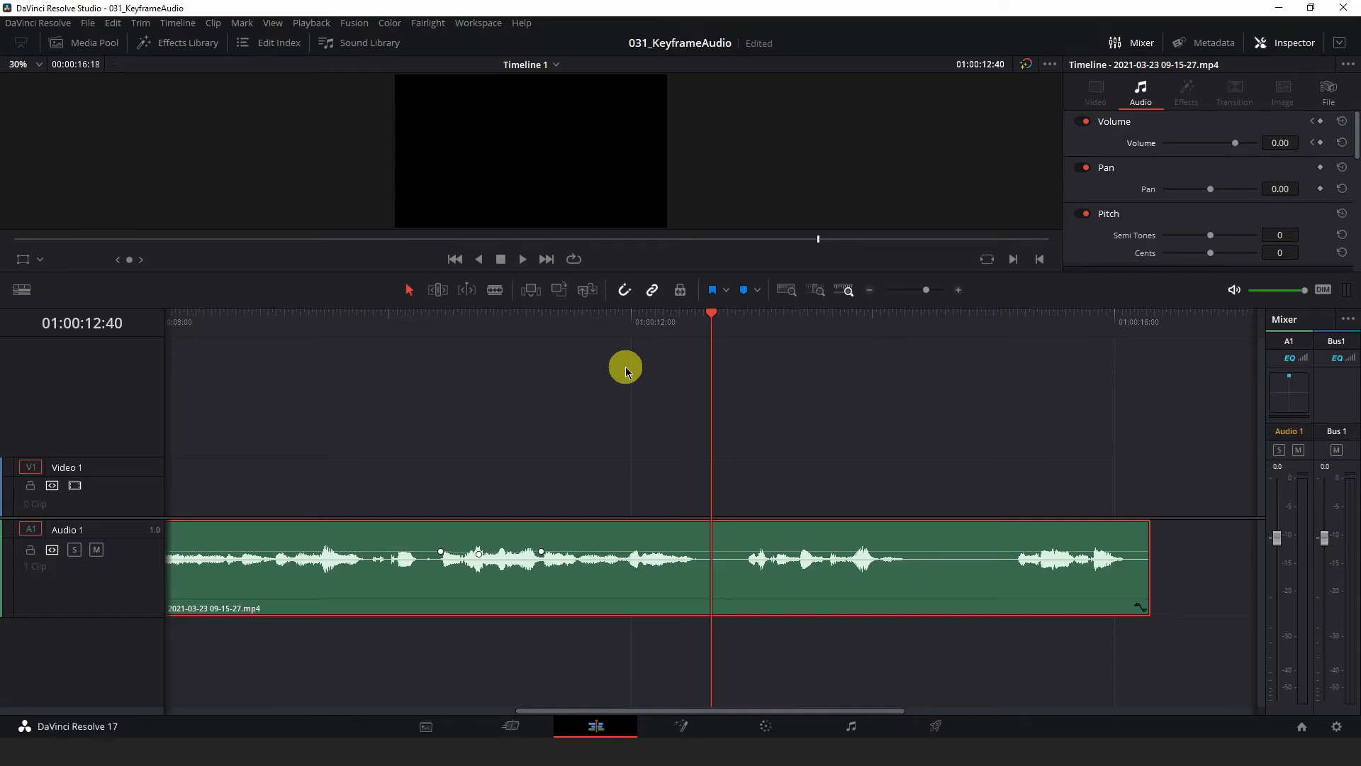
pyautogui.moveTo(854, 319)
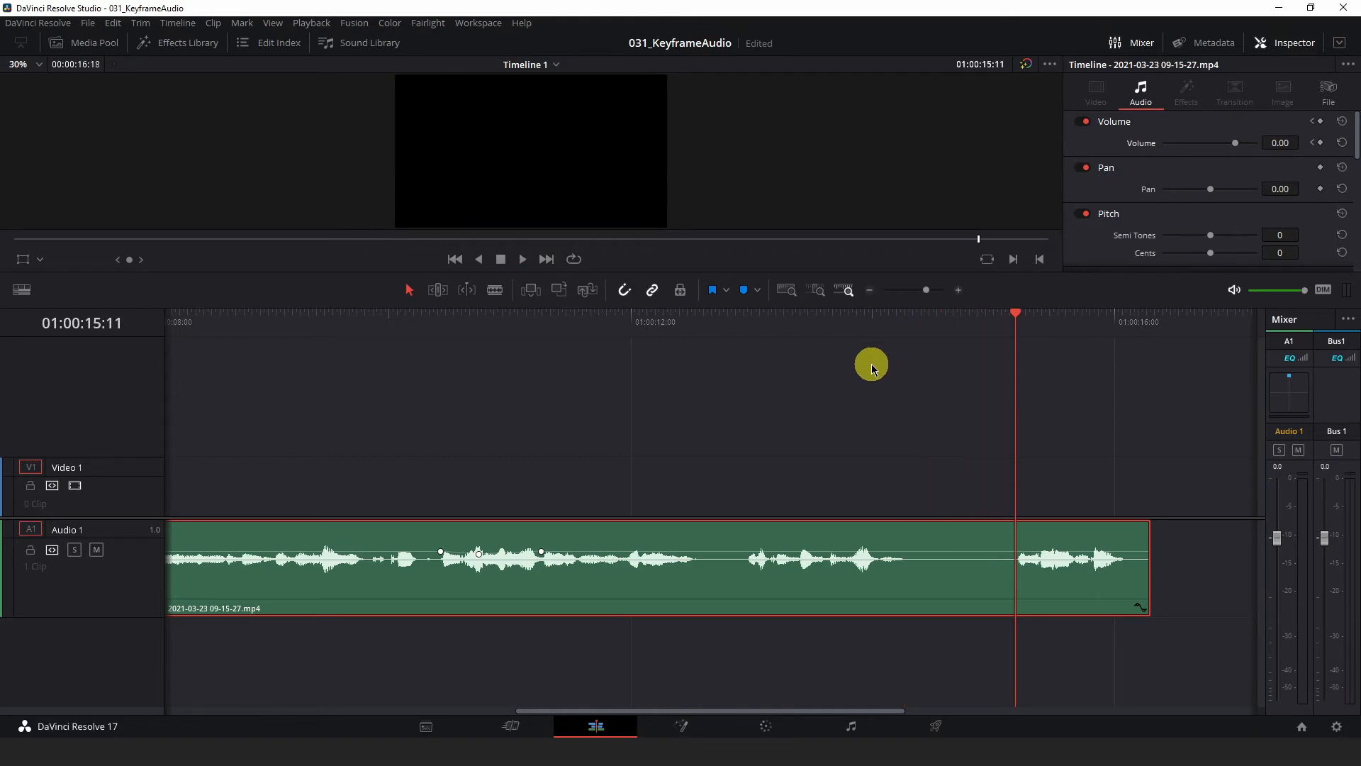
pyautogui.moveTo(875, 363)
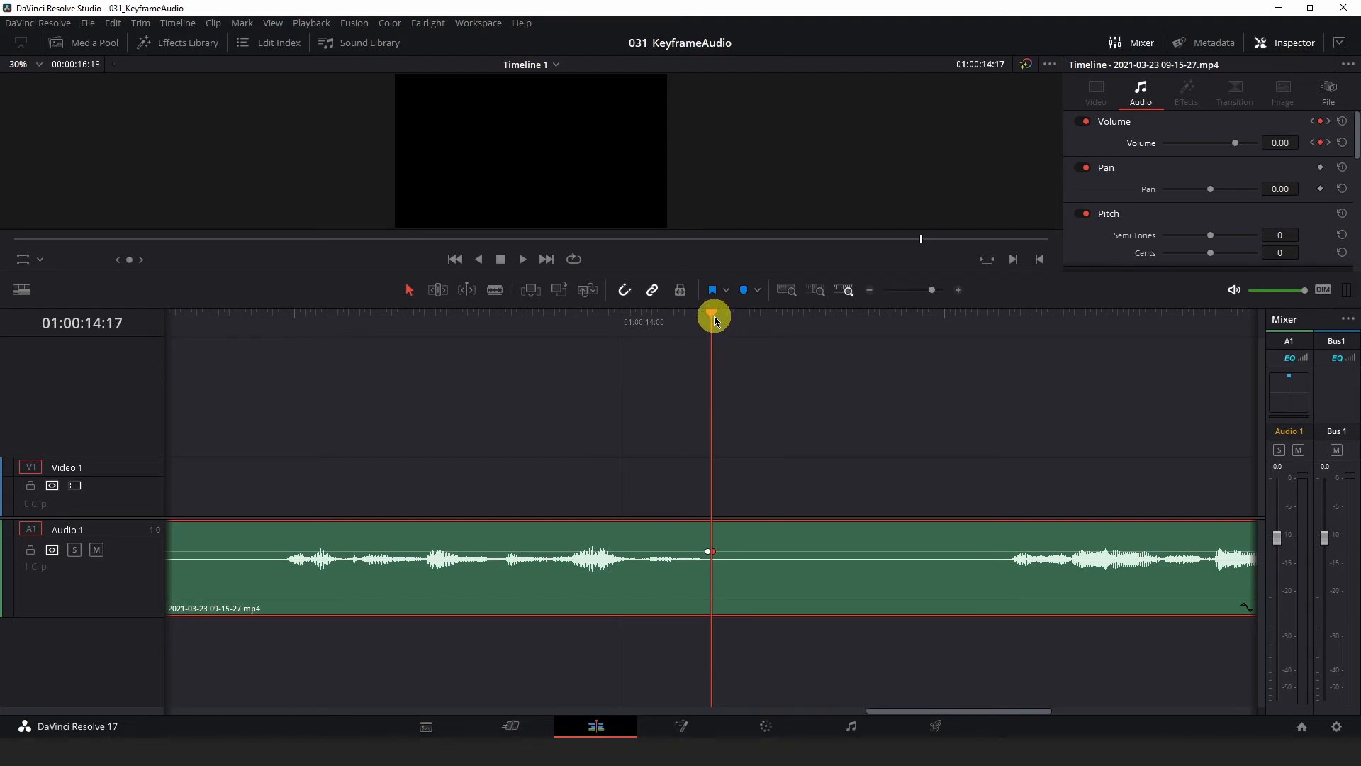
# Step: Move the playhead to the pause's end at 01:00:15:11 and pull the volume between the pause keyframes down several decibels
pyautogui.moveTo(713, 315); pyautogui.dragTo(1009, 339)
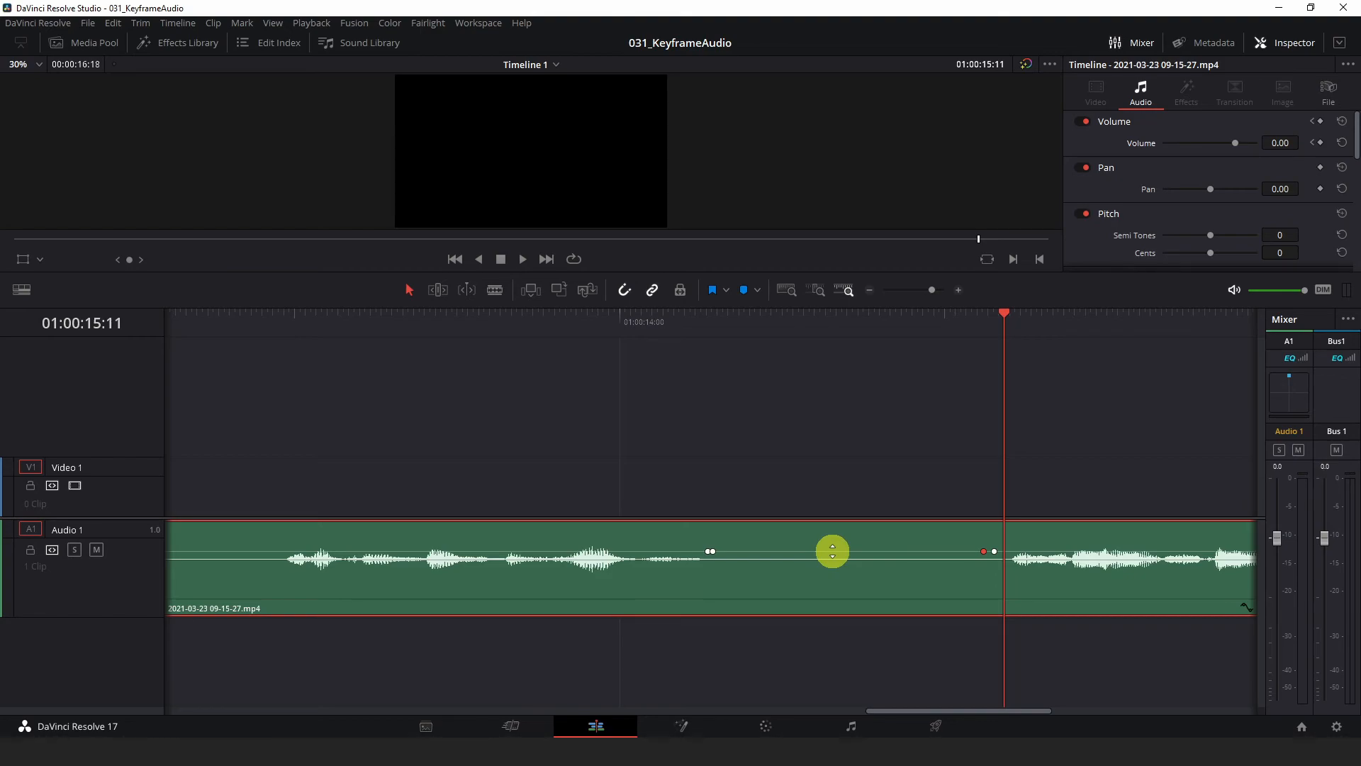
pyautogui.moveTo(832, 548); pyautogui.dragTo(832, 551)
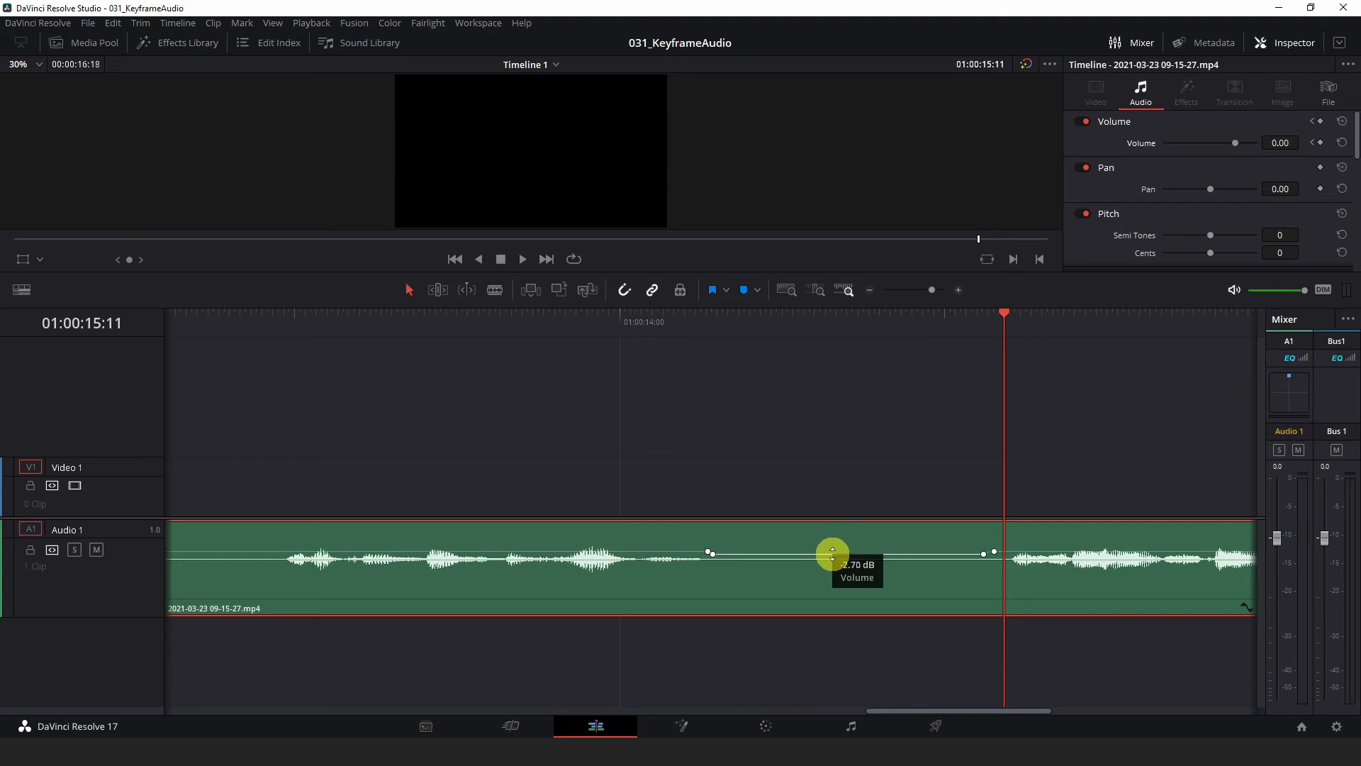
pyautogui.moveTo(832, 553); pyautogui.dragTo(833, 562)
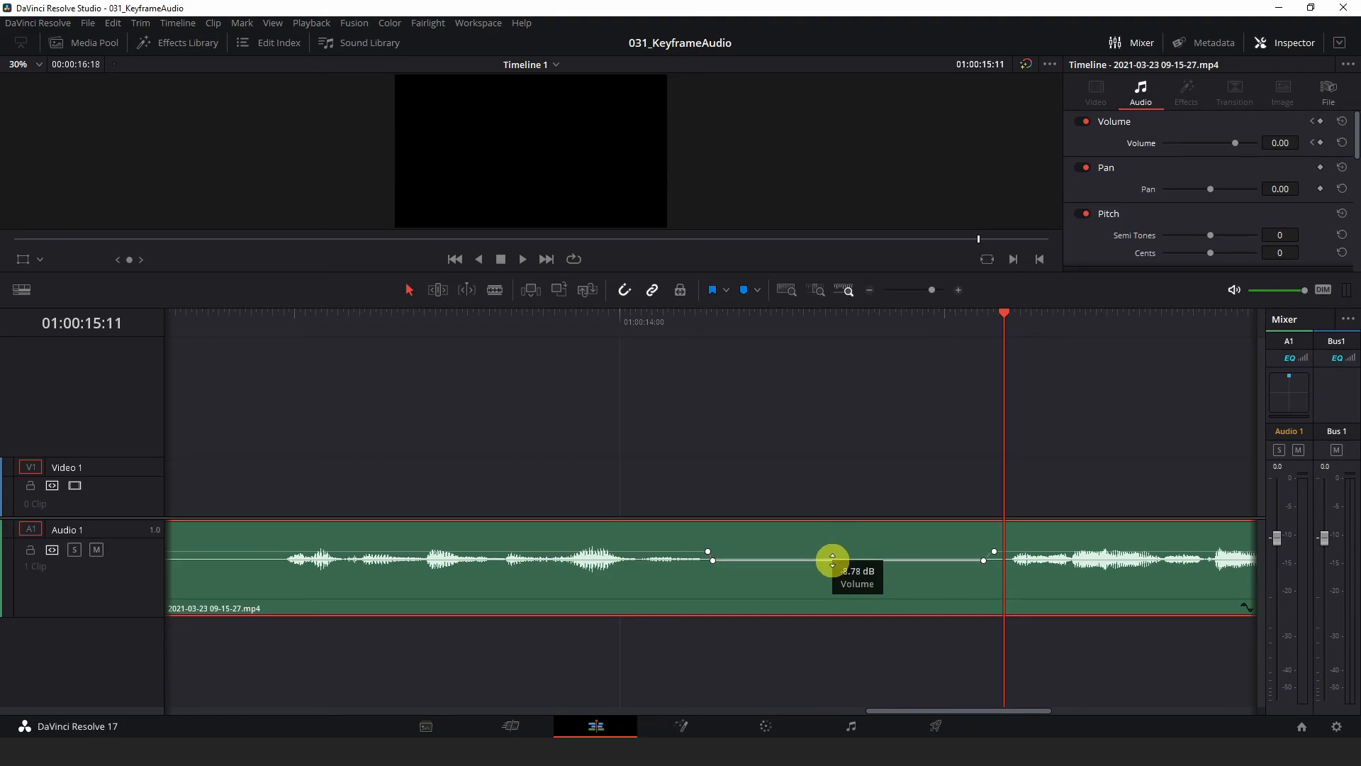
pyautogui.moveTo(833, 562); pyautogui.dragTo(833, 559)
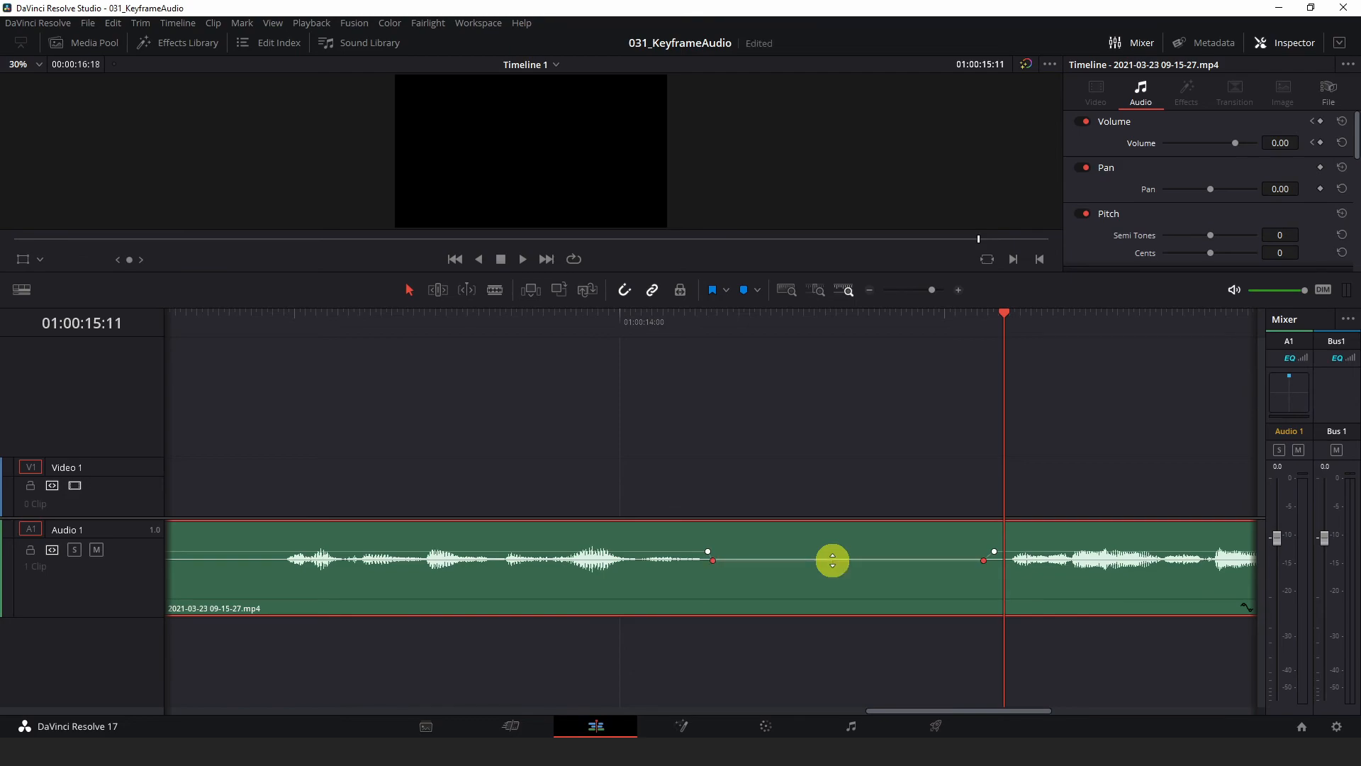